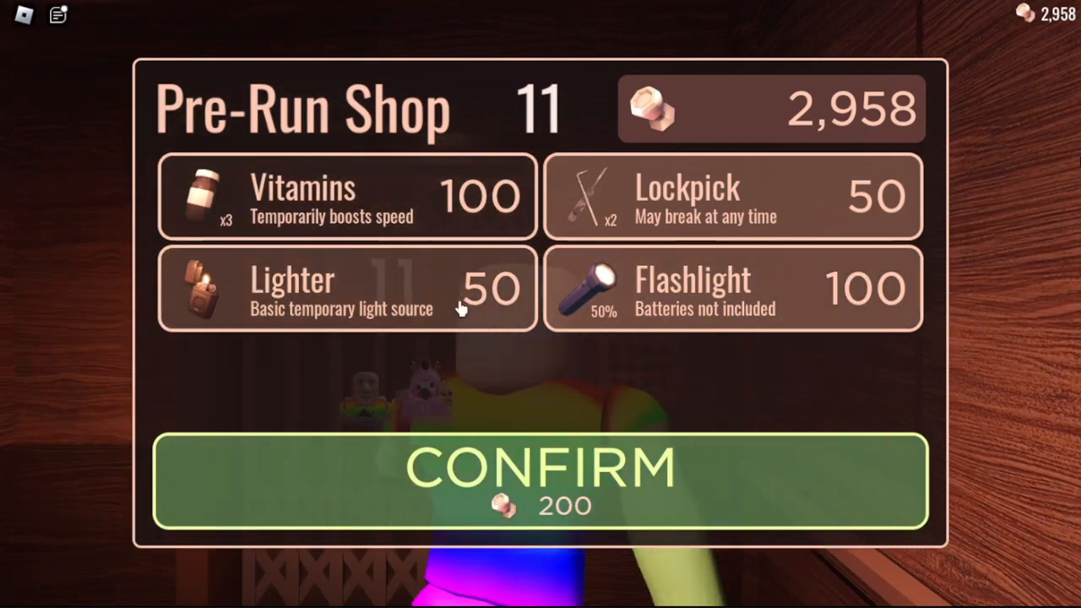
# - Remove the Lighter from the pre-run shop order, keeping Lockpick and Flashlight
pyautogui.click(541, 469)
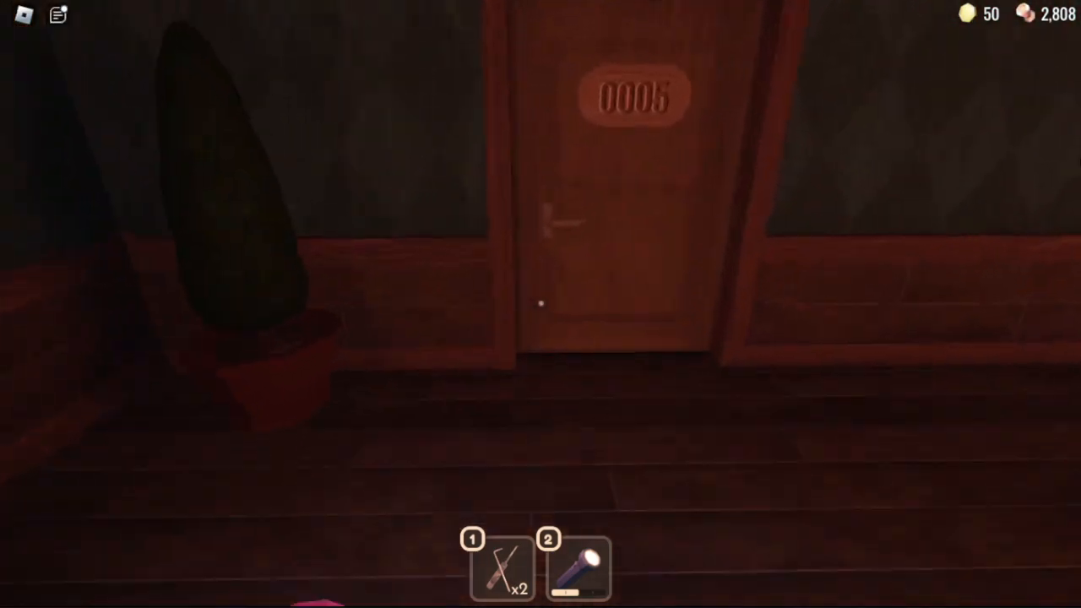
pyautogui.moveTo(540, 305)
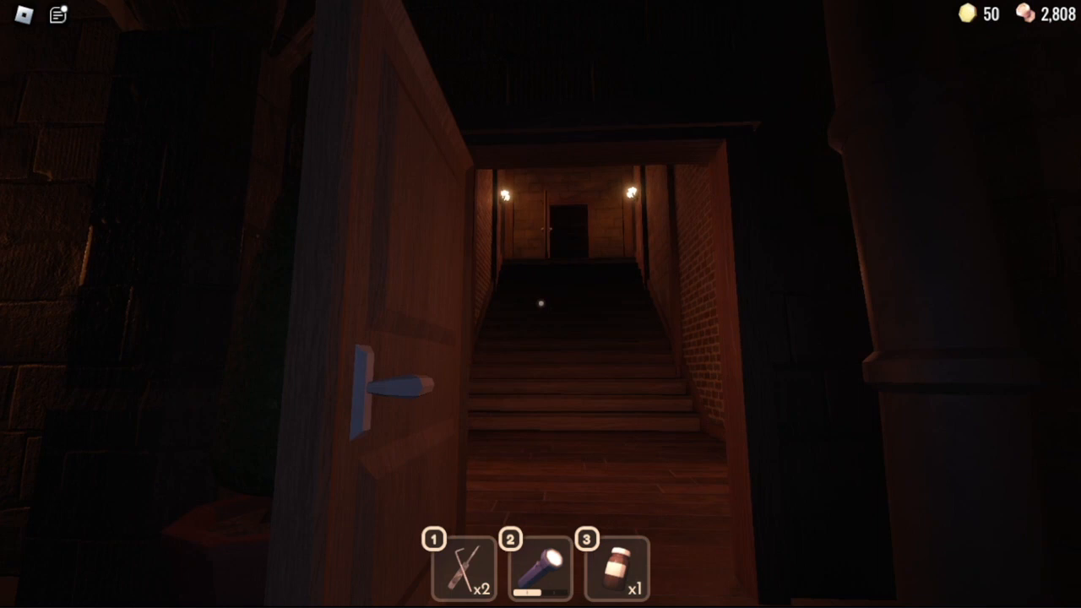
# - Walk forward through the pitch-dark rooms toward the lit room's open doorway
pyautogui.press('w')
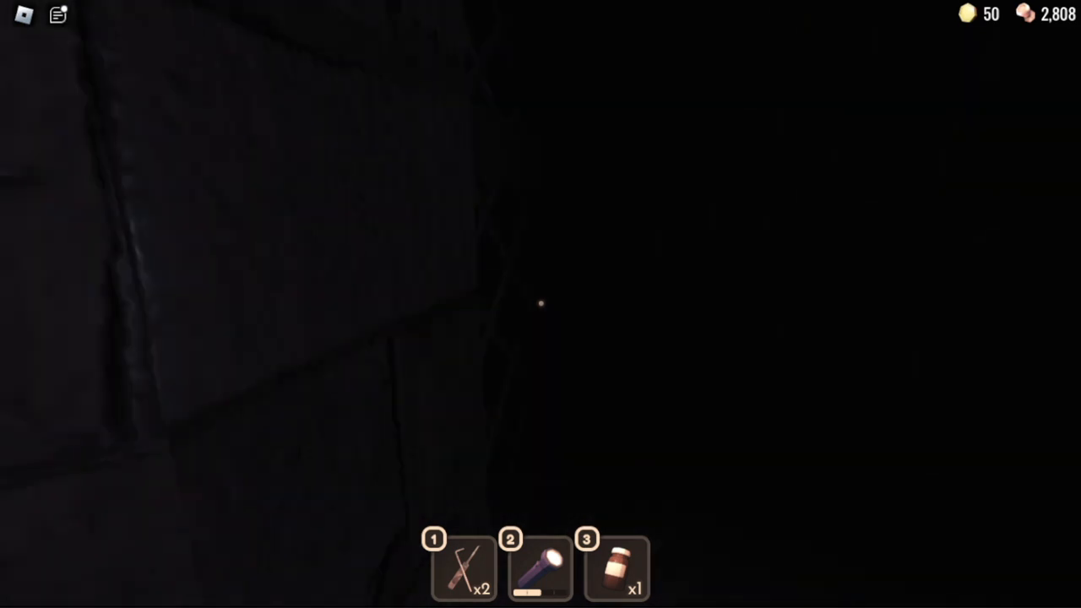
pyautogui.moveTo(541, 305)
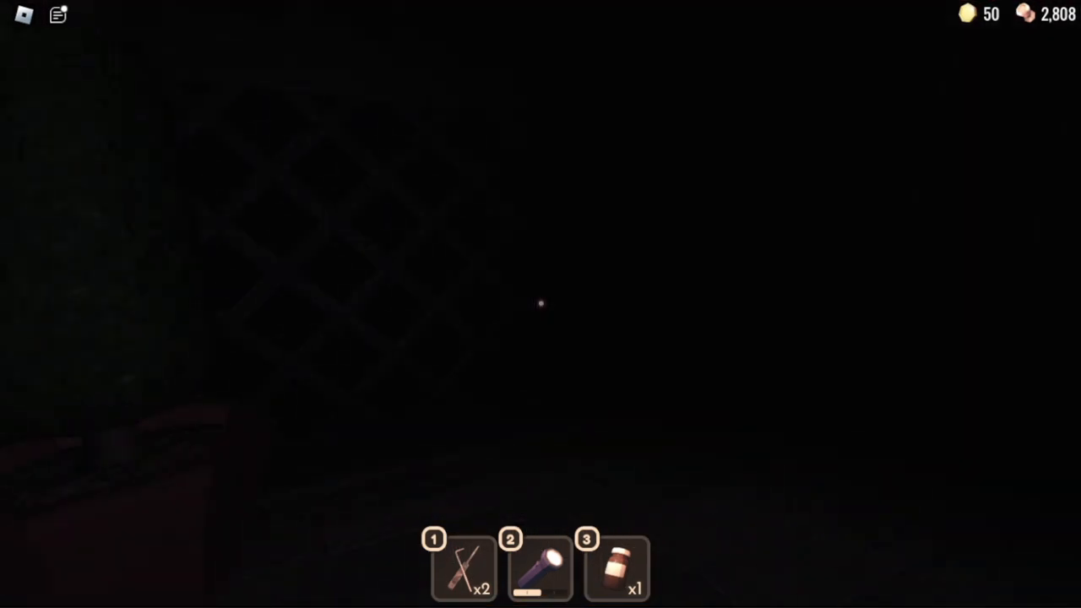
pyautogui.moveTo(540, 304)
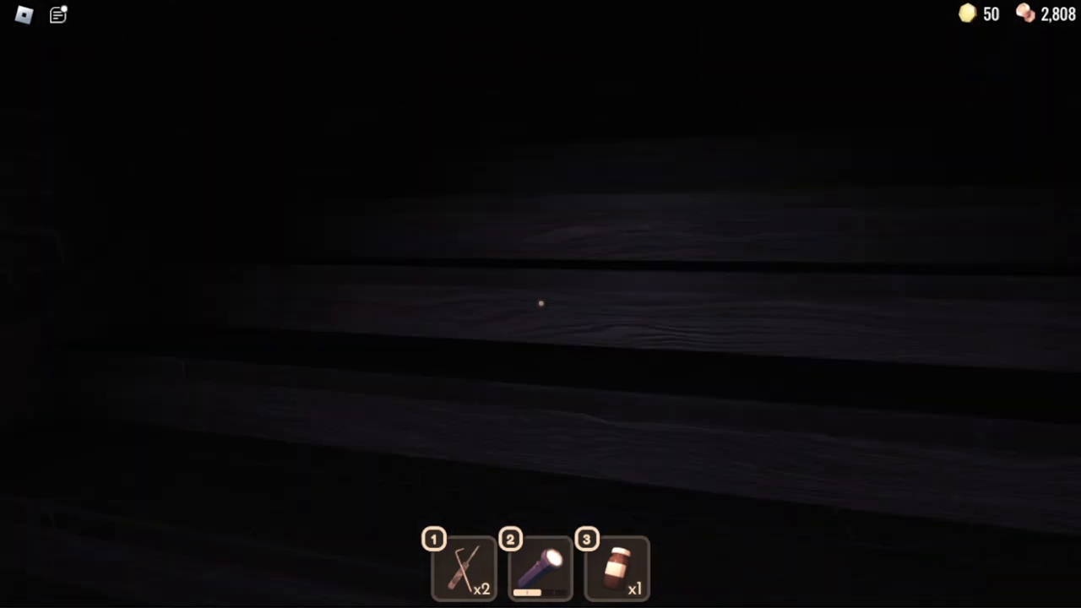
pyautogui.moveTo(541, 304)
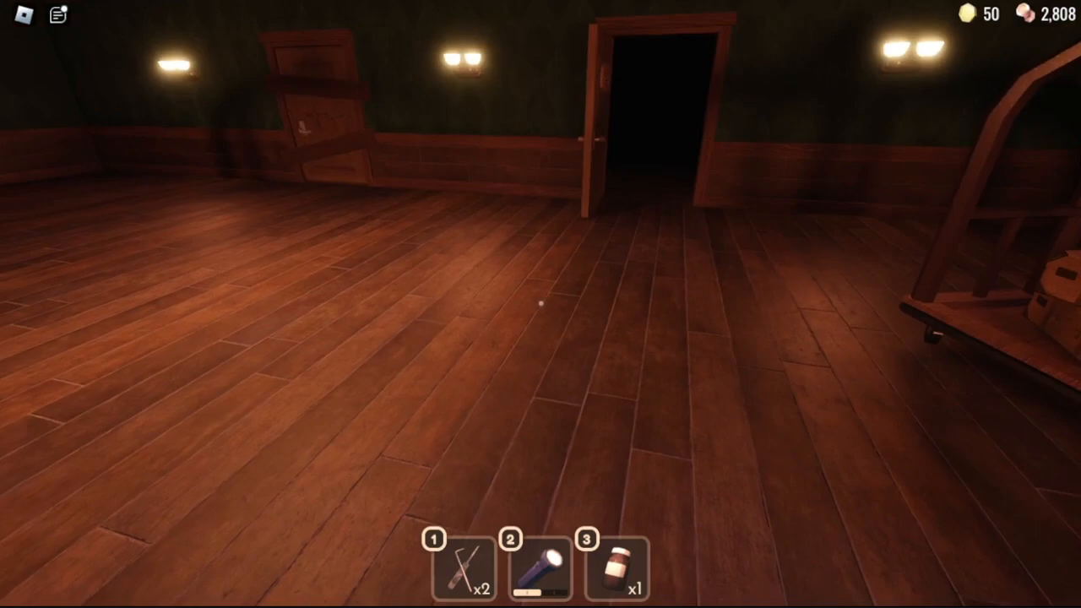
pyautogui.moveTo(540, 304)
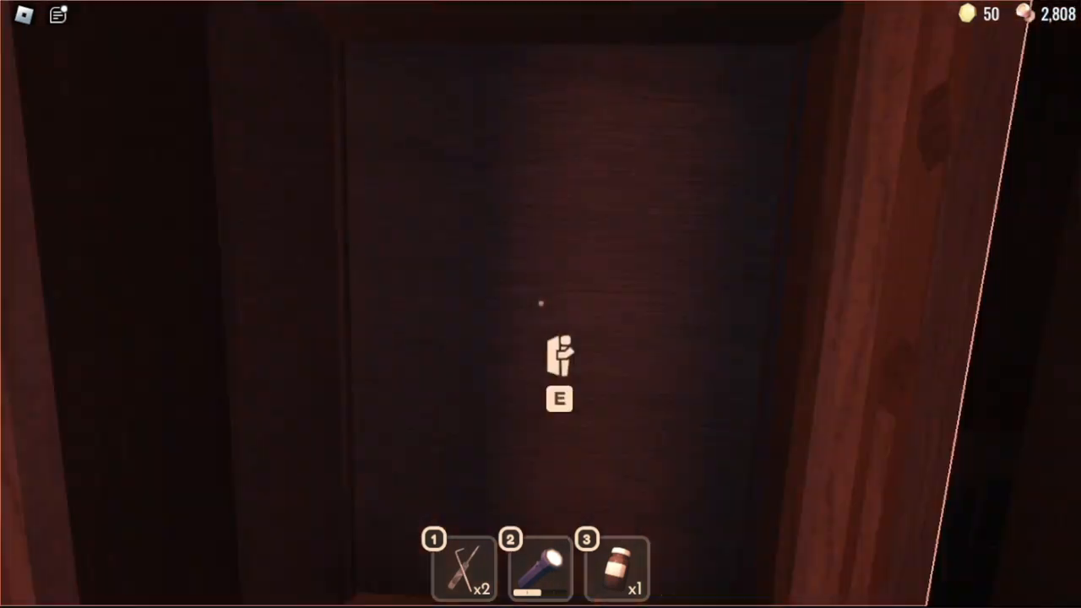
# - Hide inside the wardrobe until the danger passes
pyautogui.press('e')
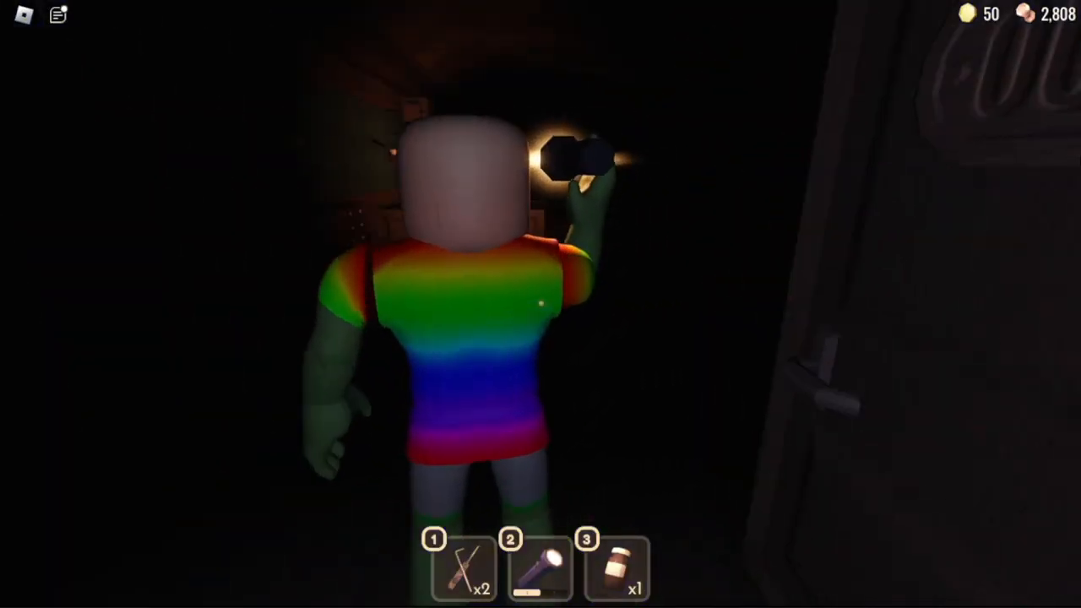
pyautogui.moveTo(540, 304)
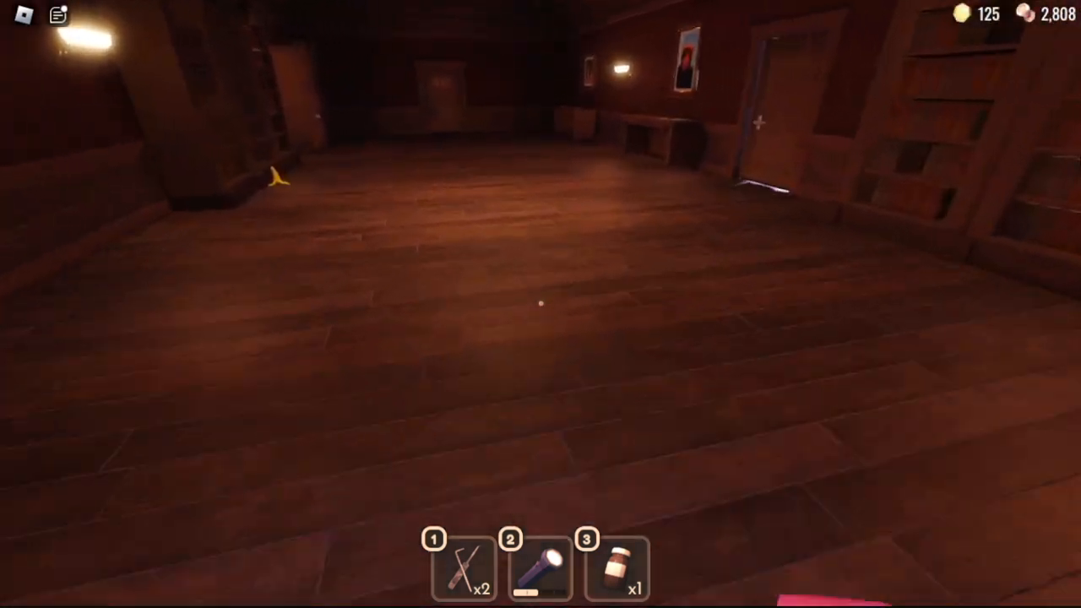
pyautogui.moveTo(540, 304)
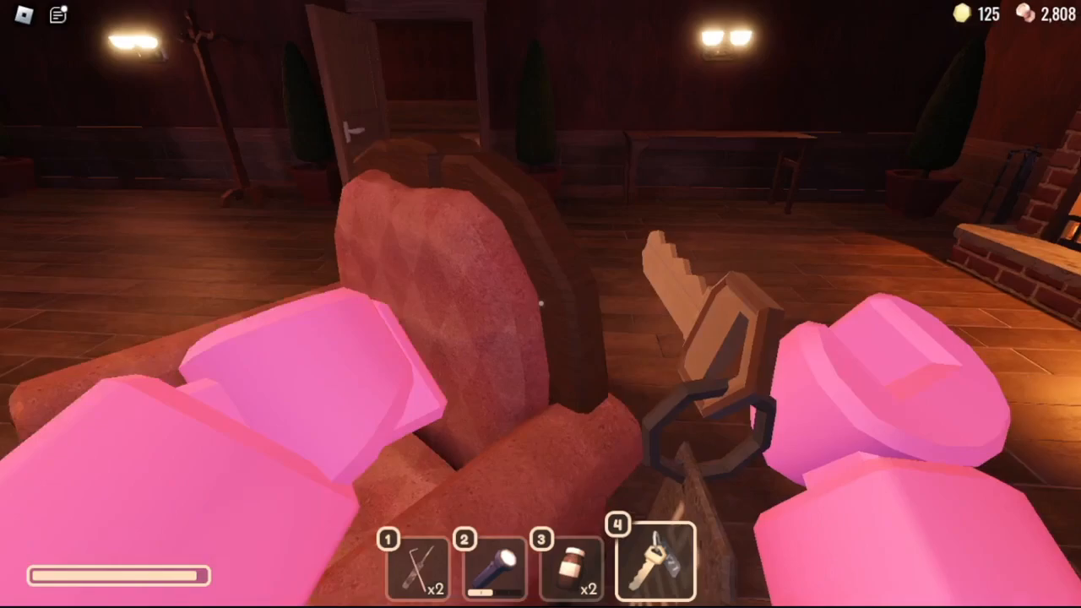
pyautogui.moveTo(540, 304)
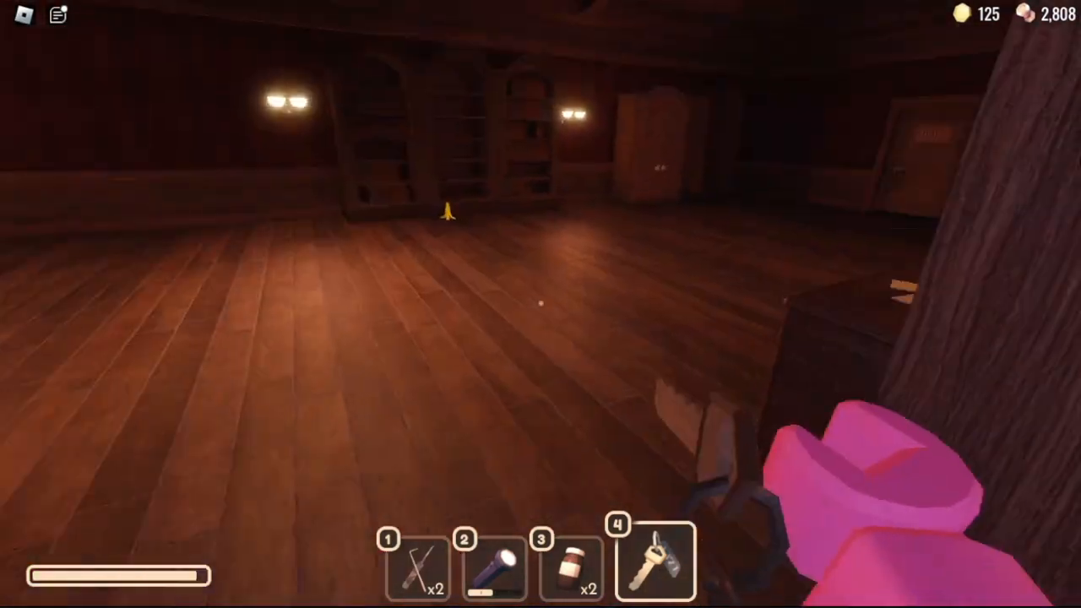
pyautogui.moveTo(541, 304)
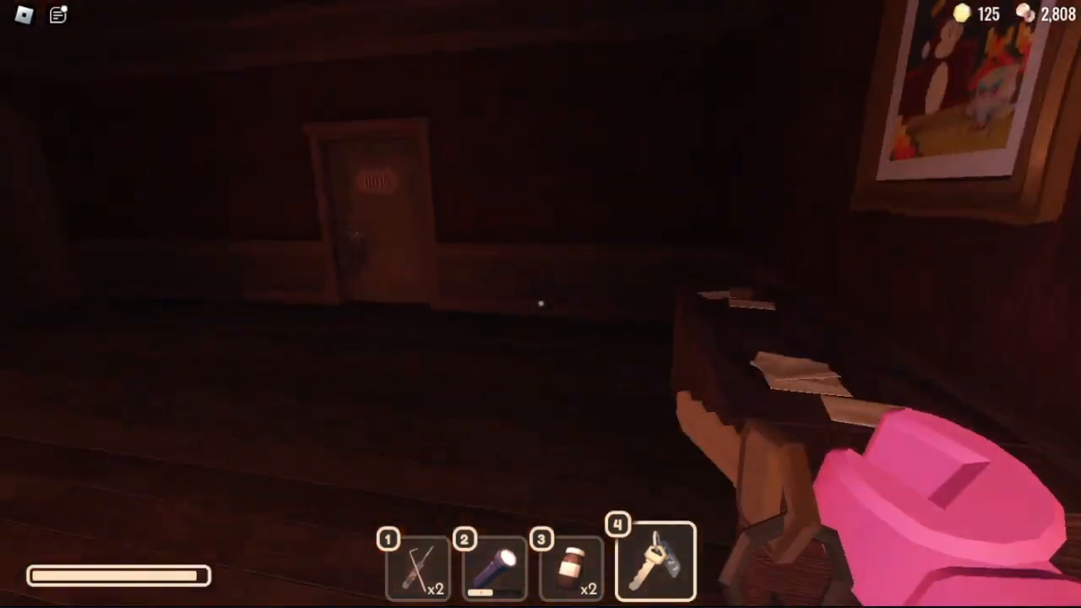
pyautogui.moveTo(540, 304)
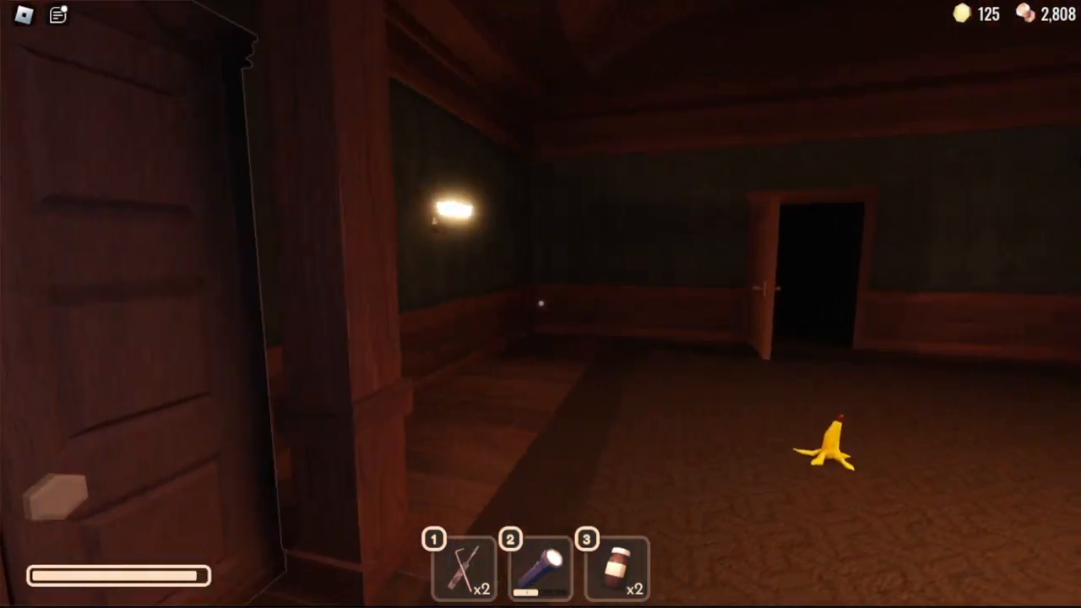
pyautogui.moveTo(540, 304)
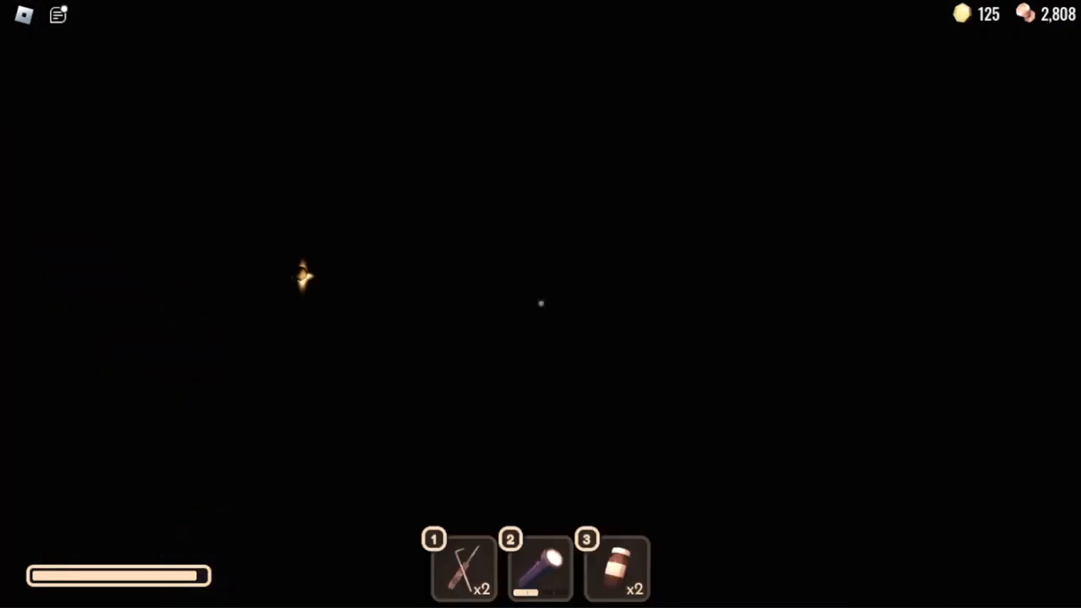
# - Switch items while pushing on until dying to Subspace Tripmine at Door 17, then start another run
pyautogui.press('2')
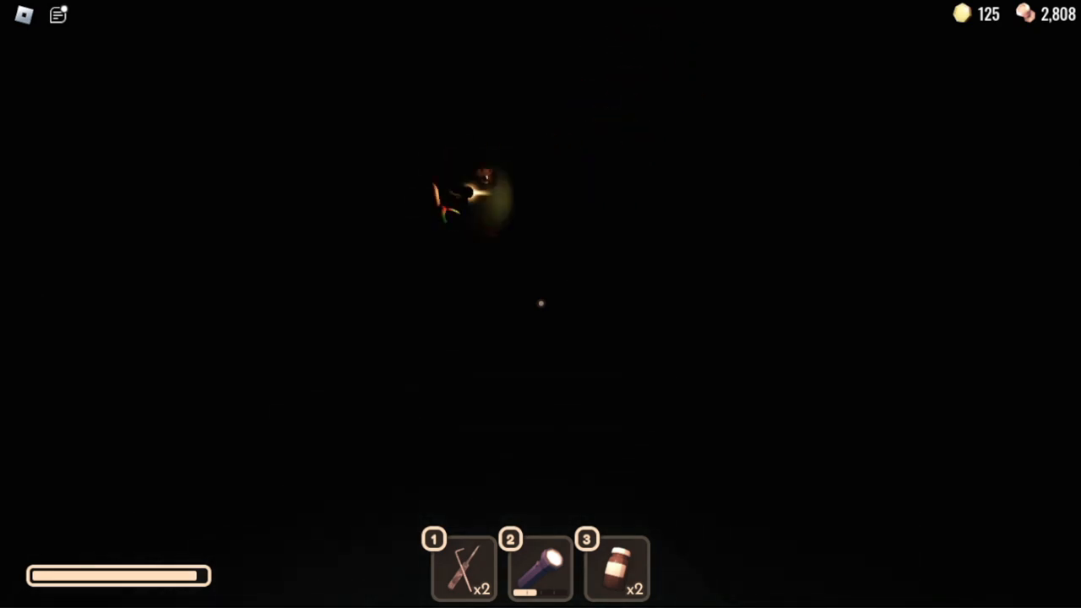
pyautogui.press('2')
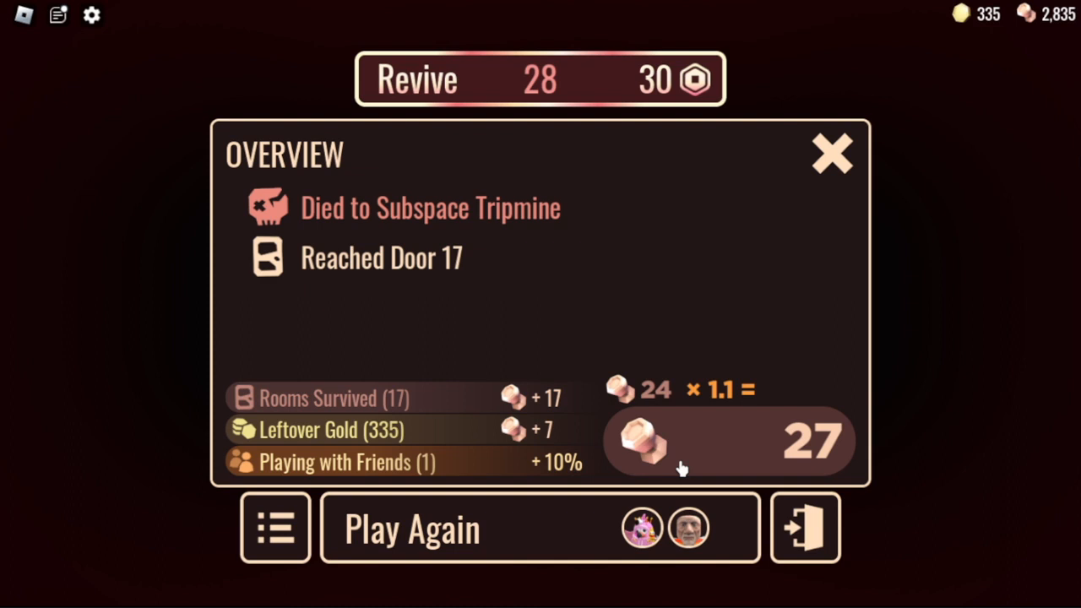
pyautogui.click(832, 153)
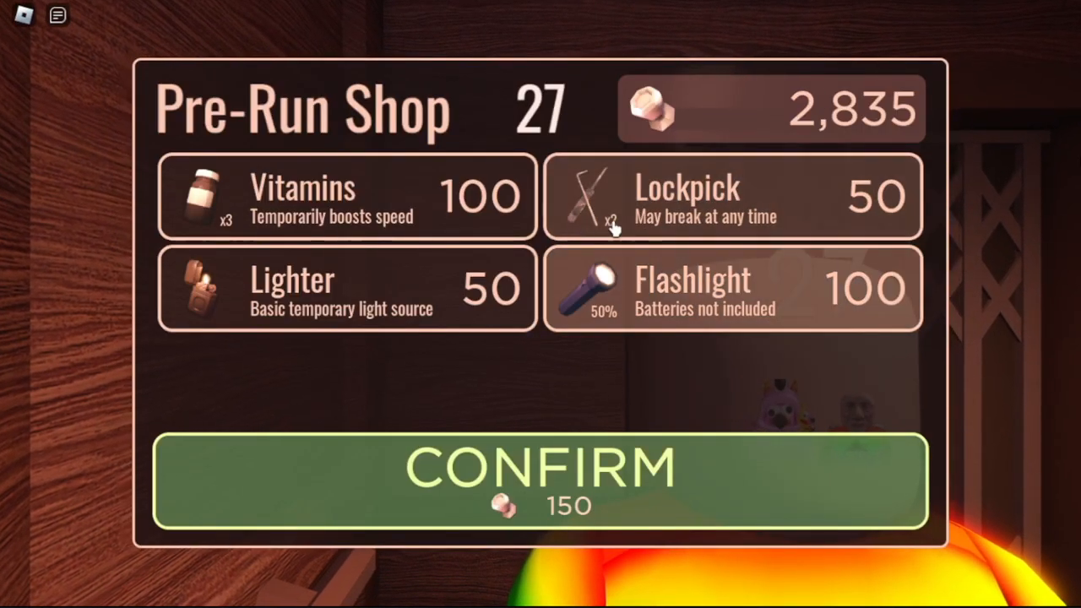
# - Confirm the Lockpick and Flashlight purchase in the Pre-Run Shop
pyautogui.click(540, 477)
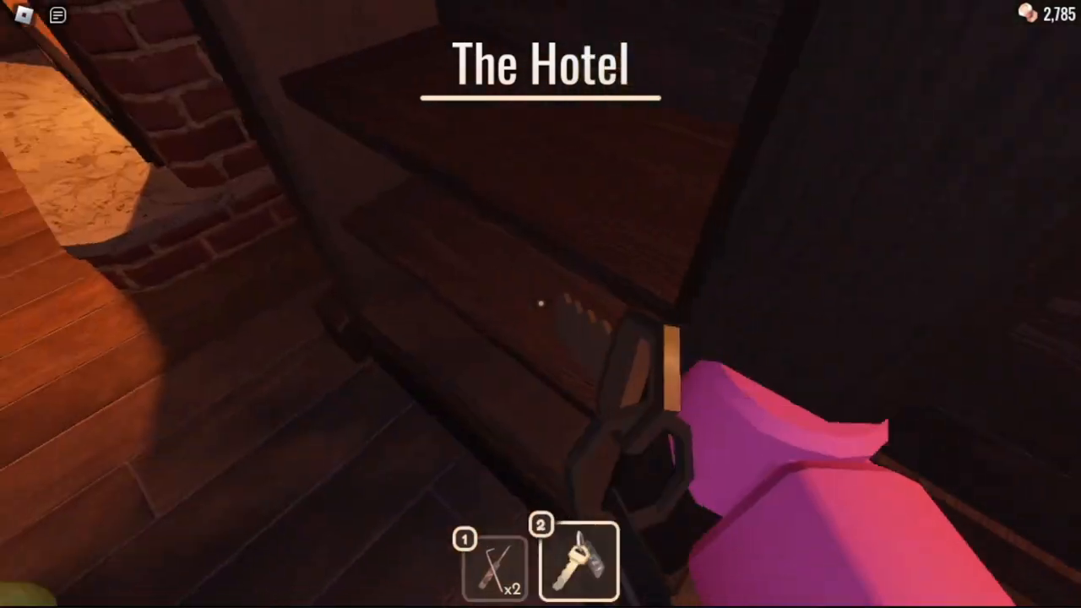
pyautogui.moveTo(541, 304)
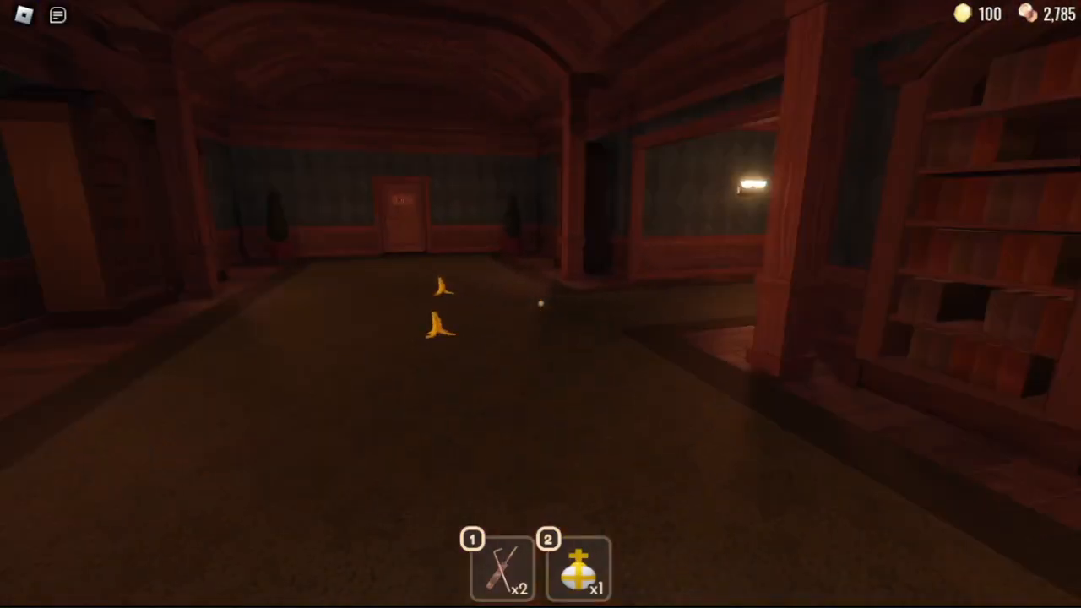
pyautogui.moveTo(540, 304)
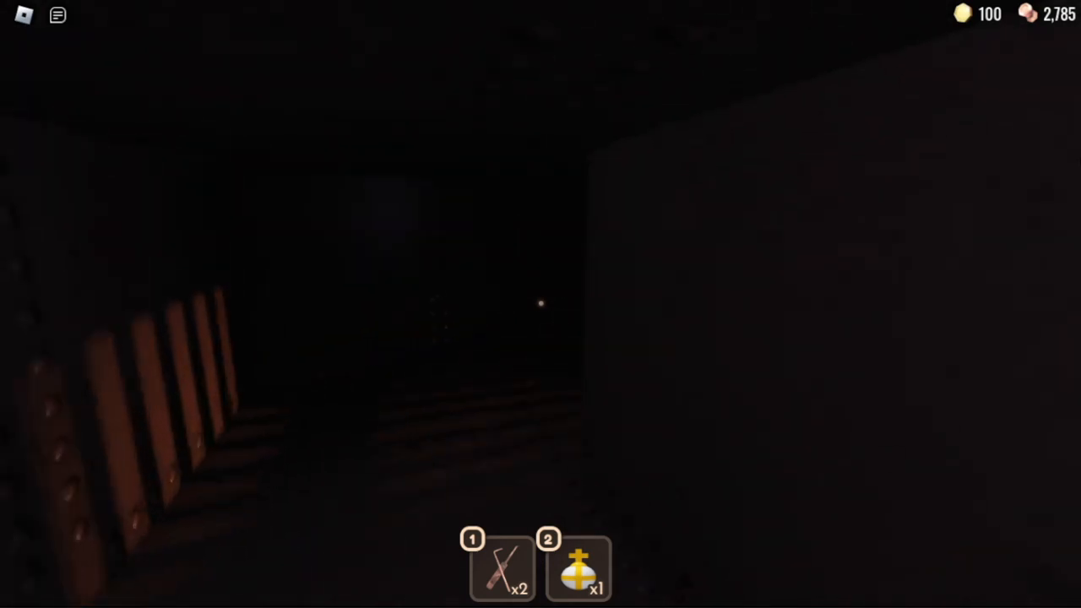
pyautogui.moveTo(540, 304)
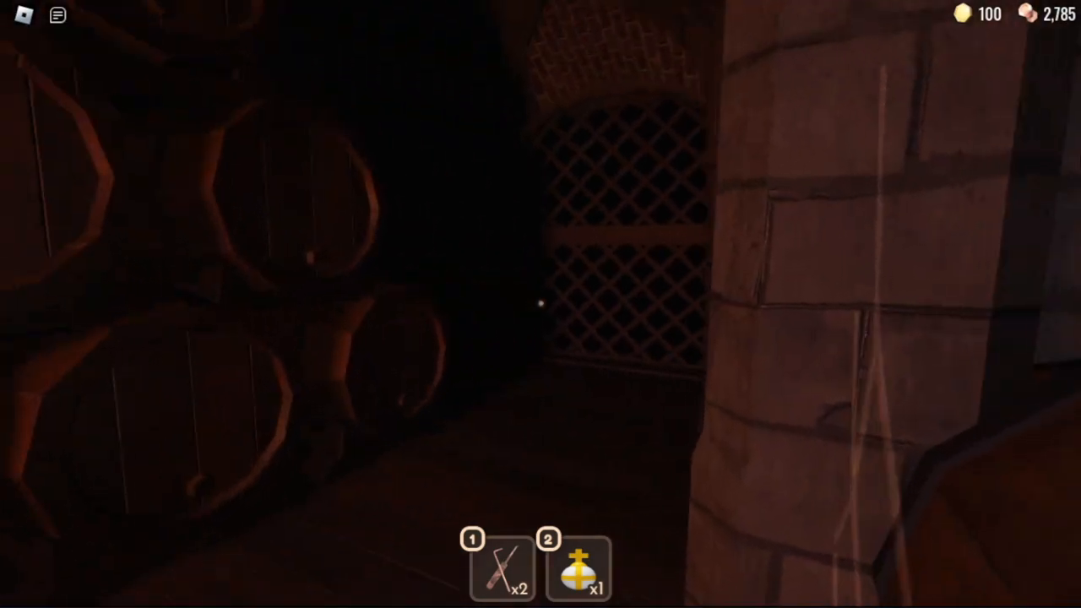
pyautogui.moveTo(541, 304)
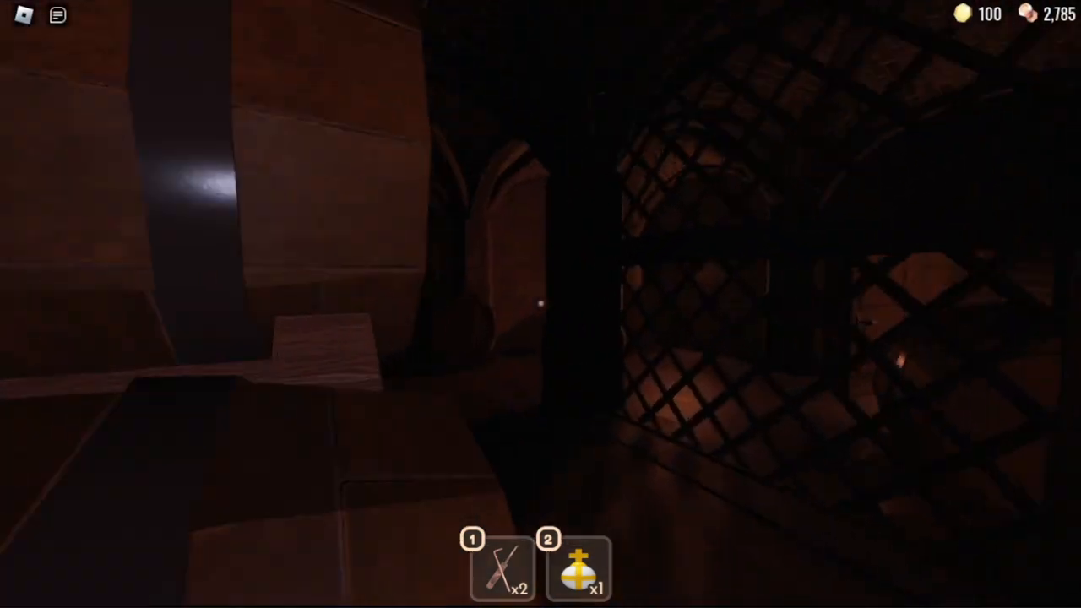
pyautogui.moveTo(541, 304)
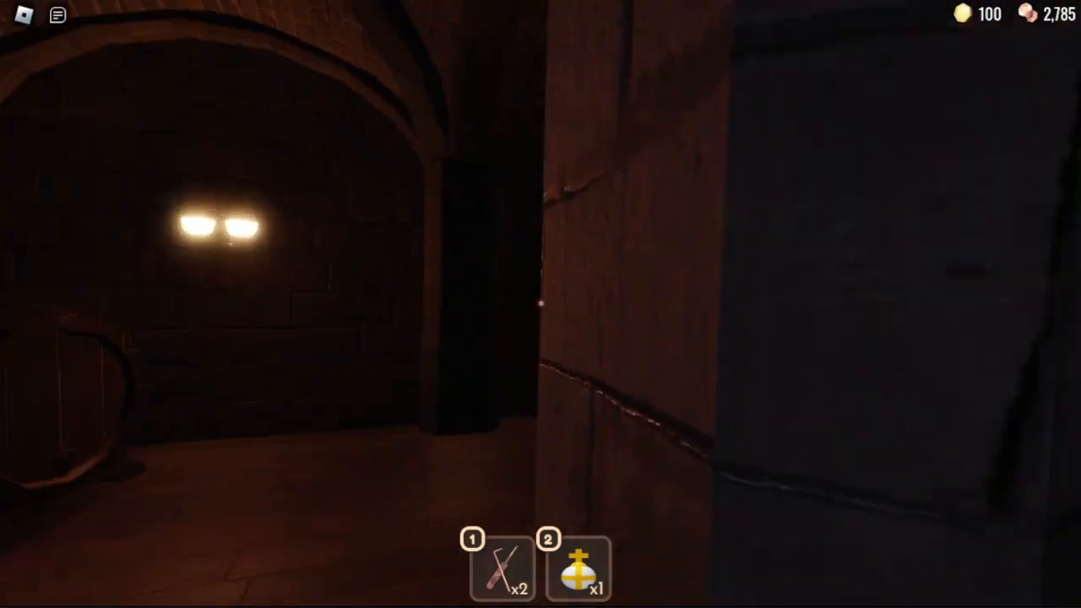
pyautogui.moveTo(541, 304)
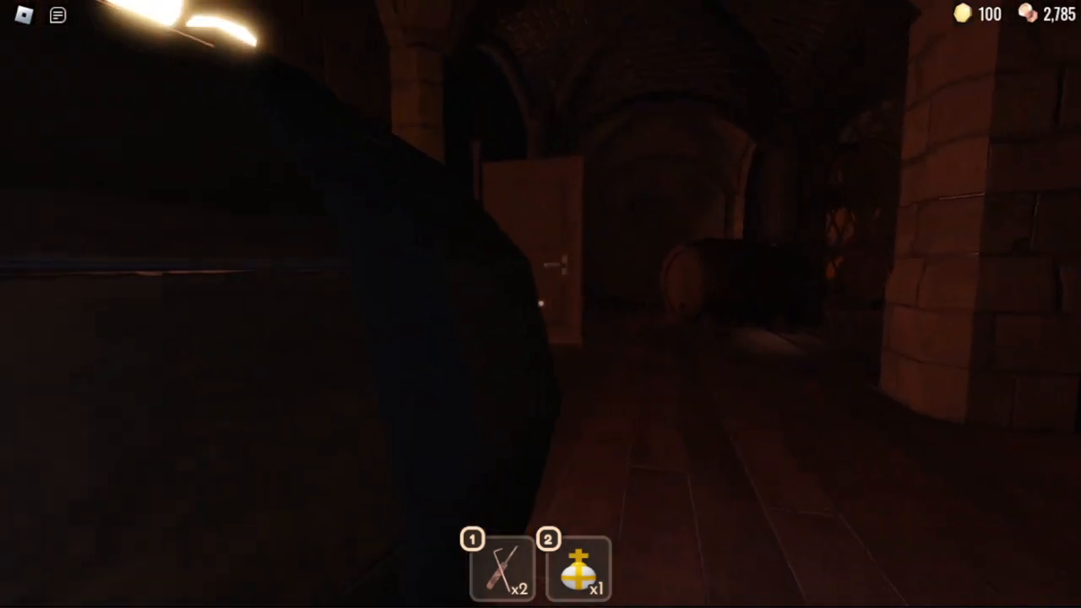
pyautogui.moveTo(541, 304)
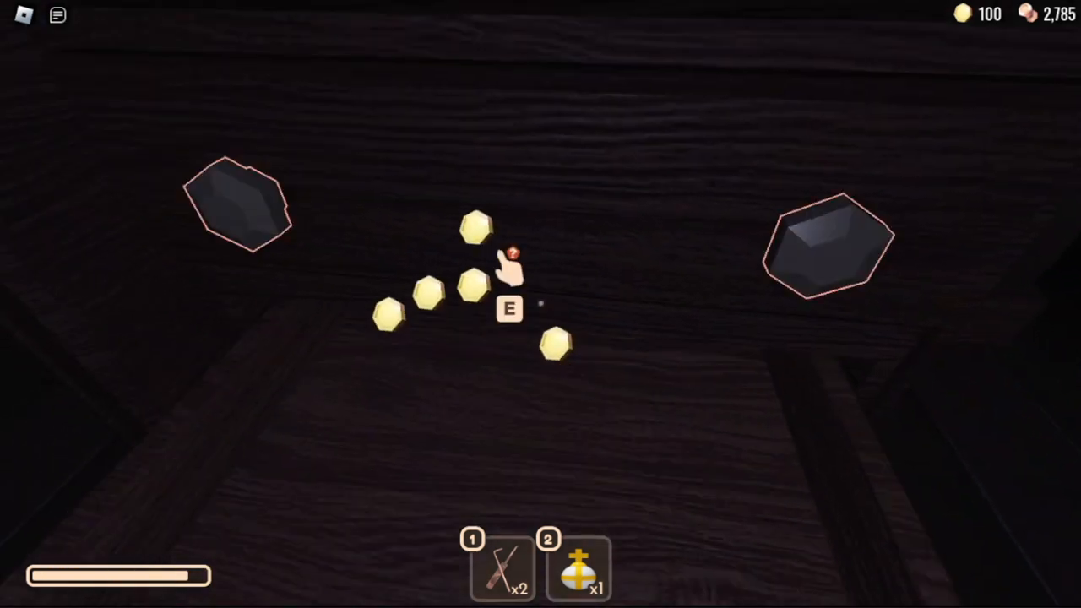
# - Grab the gold coins from the drawer
pyautogui.press('e')
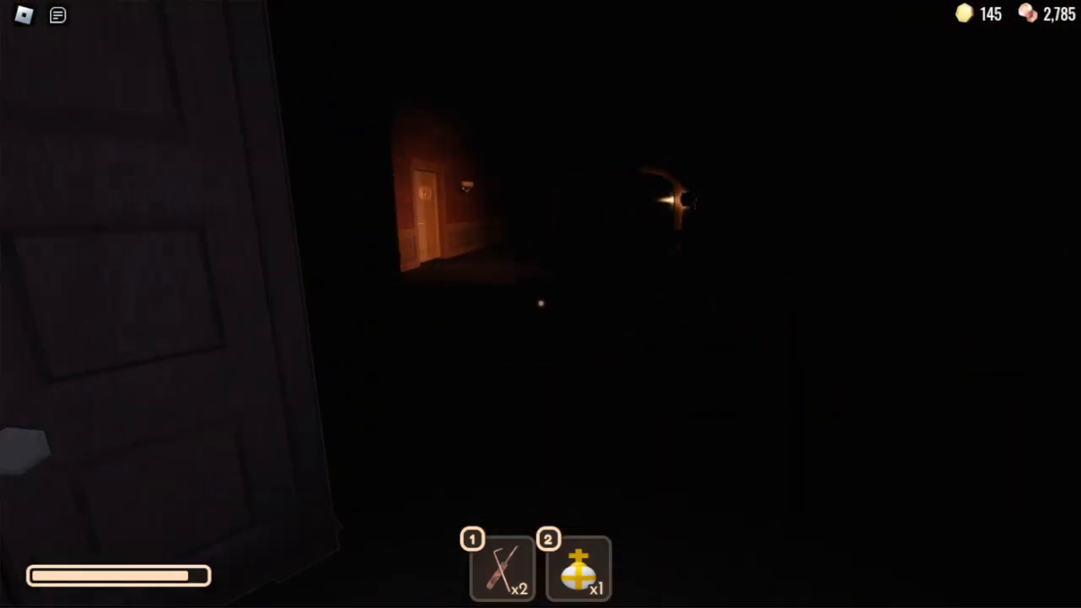
pyautogui.moveTo(540, 304)
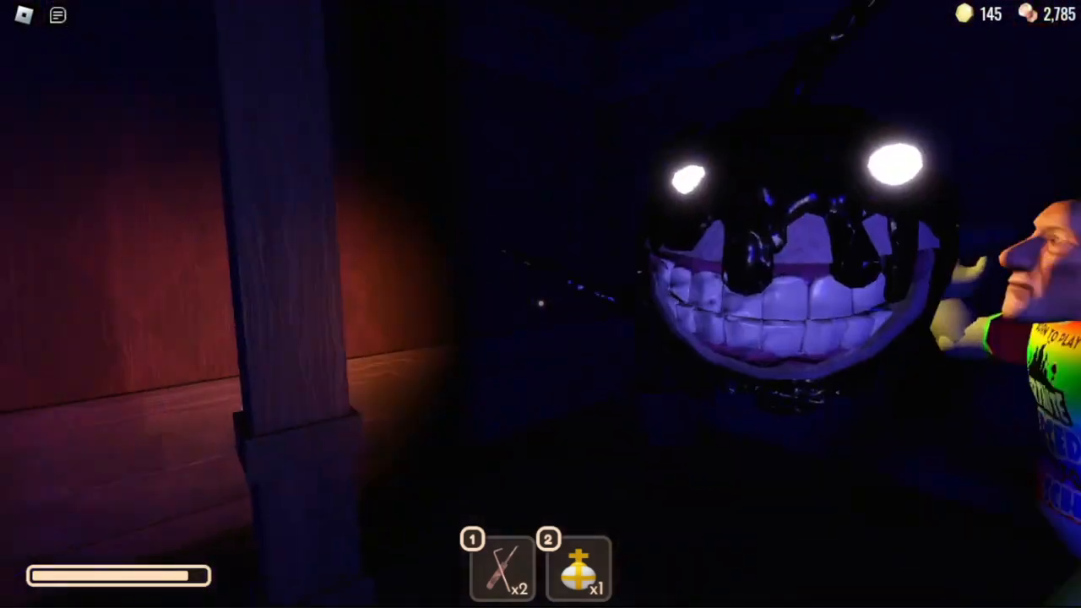
pyautogui.moveTo(540, 305)
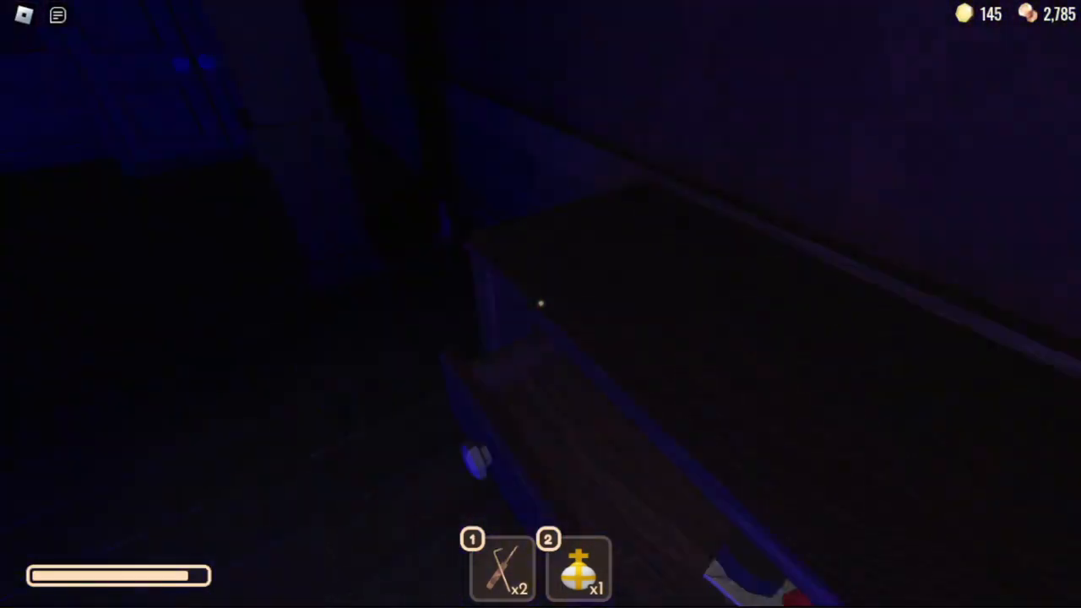
pyautogui.moveTo(541, 304)
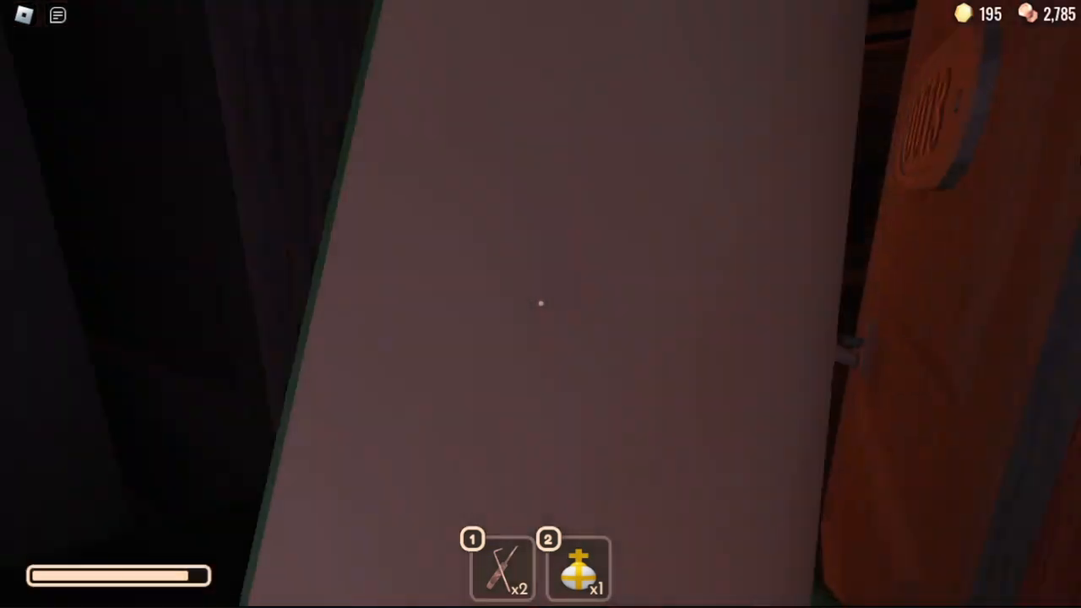
pyautogui.moveTo(541, 304)
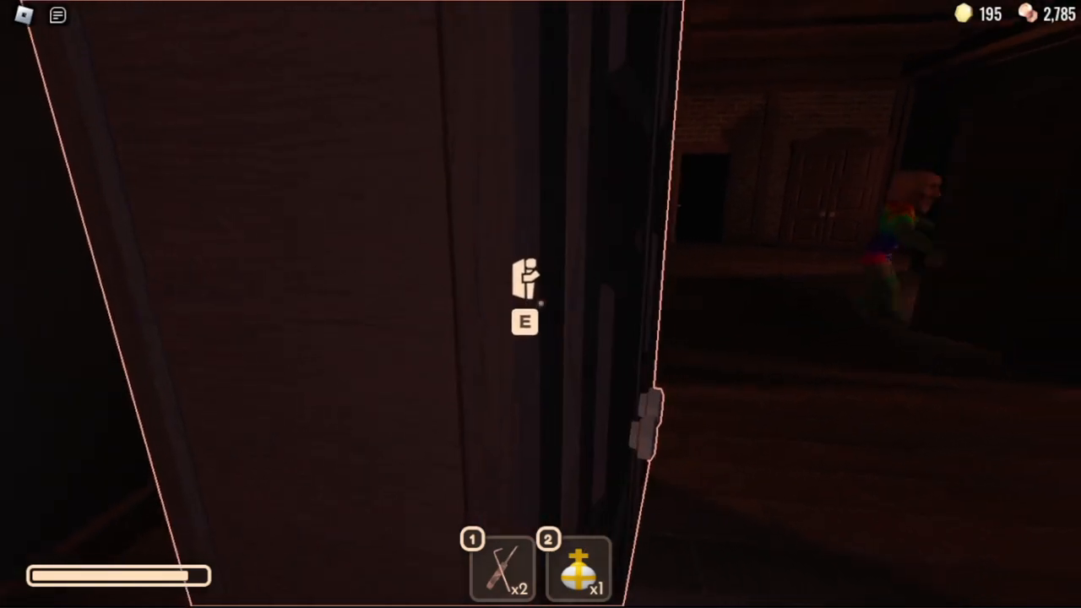
# - Open the lounge room's drawers to collect coins
pyautogui.press('e')
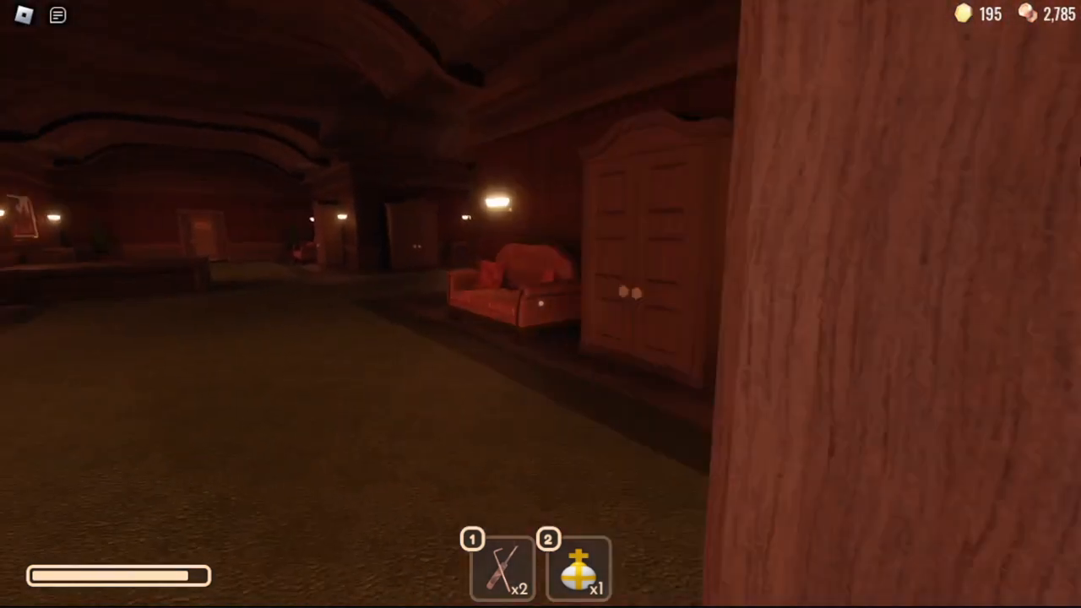
pyautogui.moveTo(541, 304)
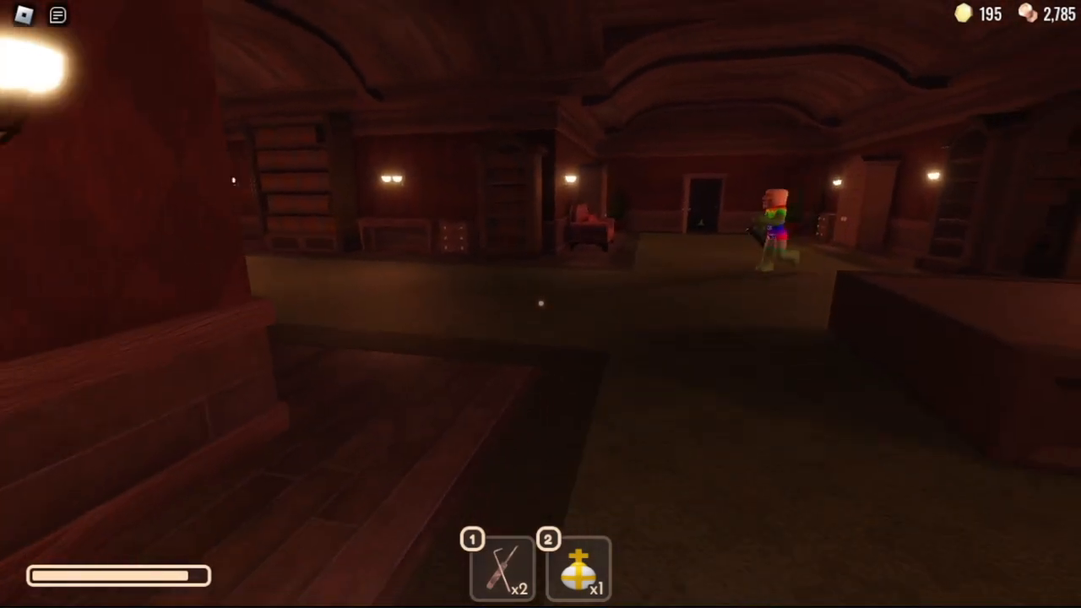
pyautogui.moveTo(541, 304)
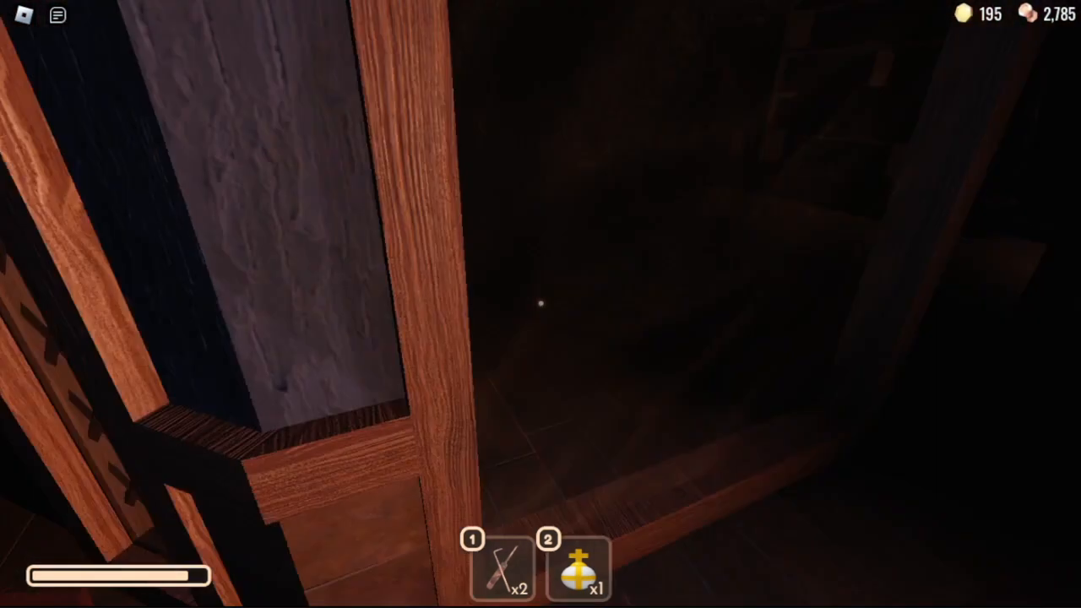
pyautogui.moveTo(541, 304)
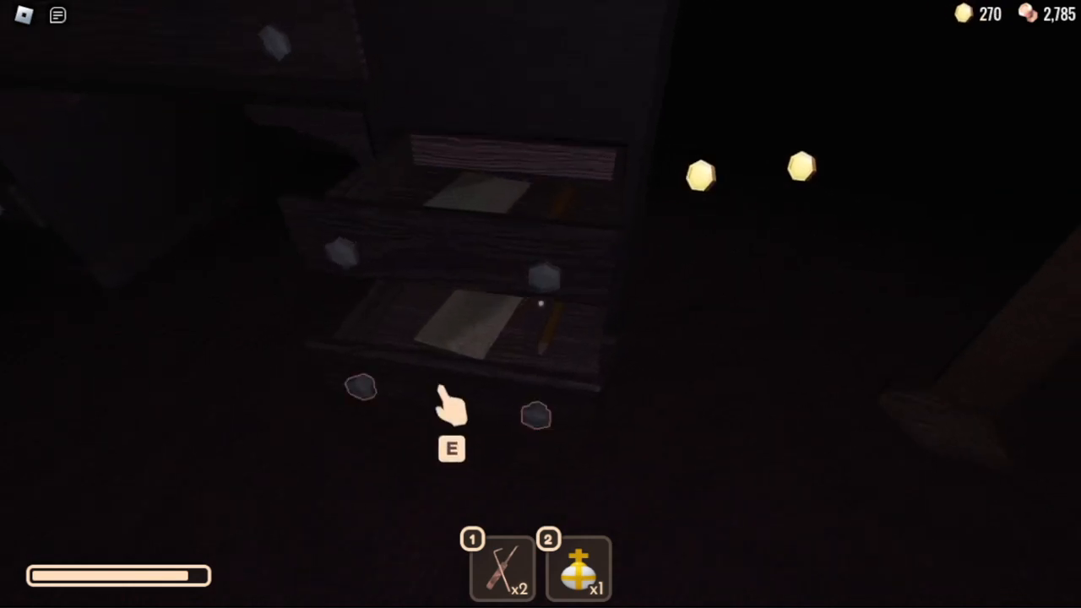
# - Grab the drawer's gold coins, bringing the total to 455
pyautogui.press('e')
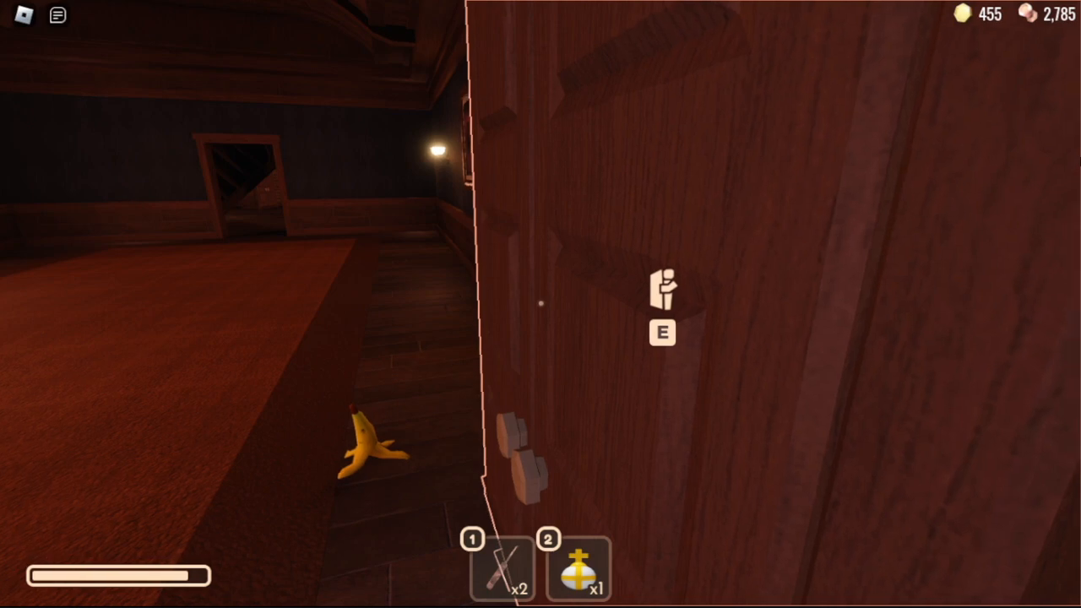
# - Hide inside the wardrobe while the danger passes
pyautogui.press('e')
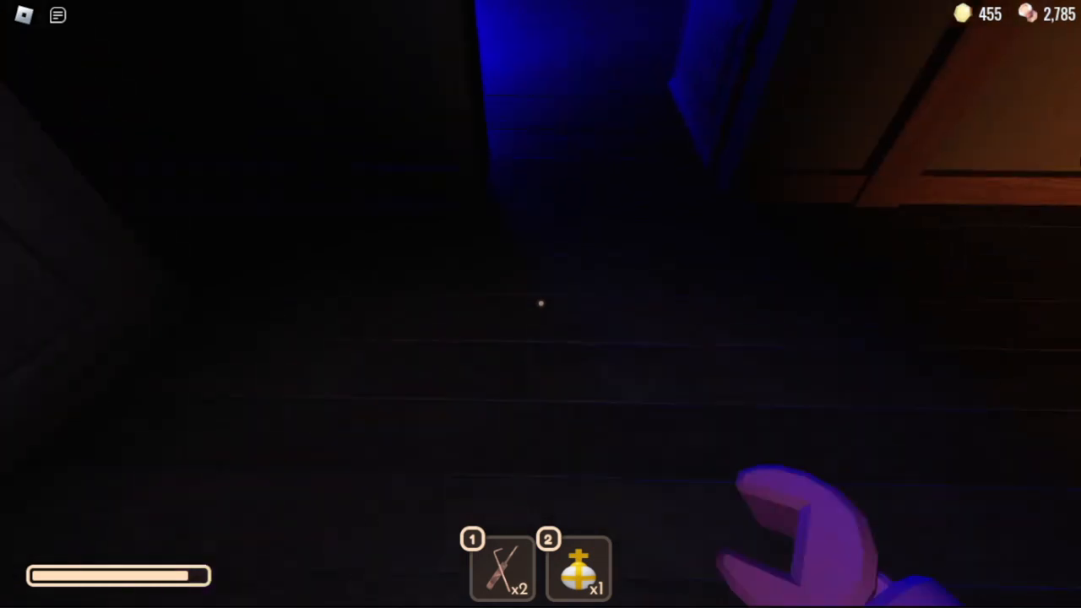
pyautogui.moveTo(540, 304)
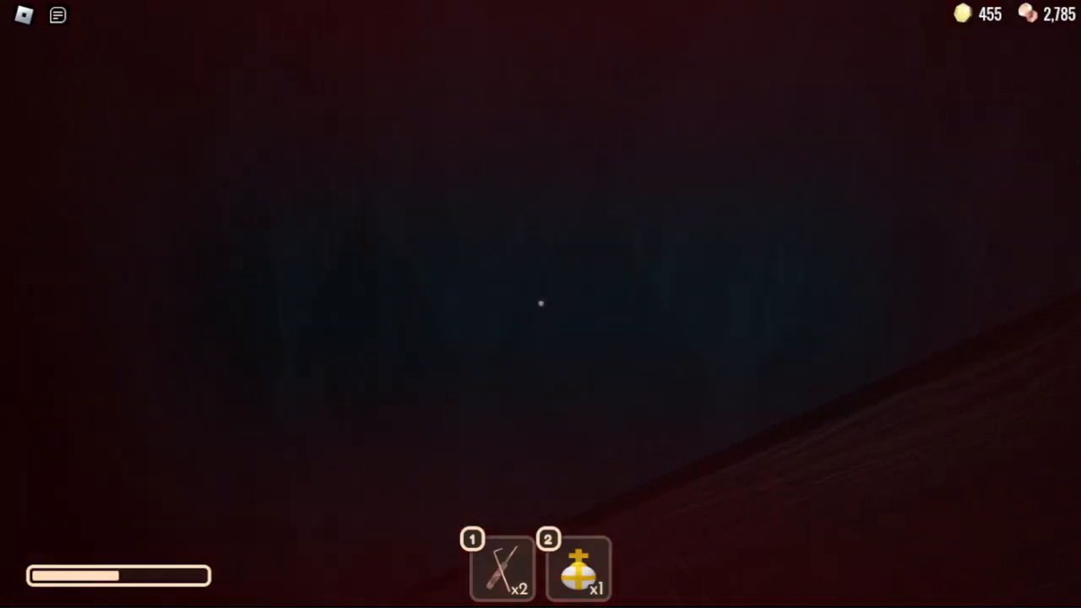
pyautogui.moveTo(541, 304)
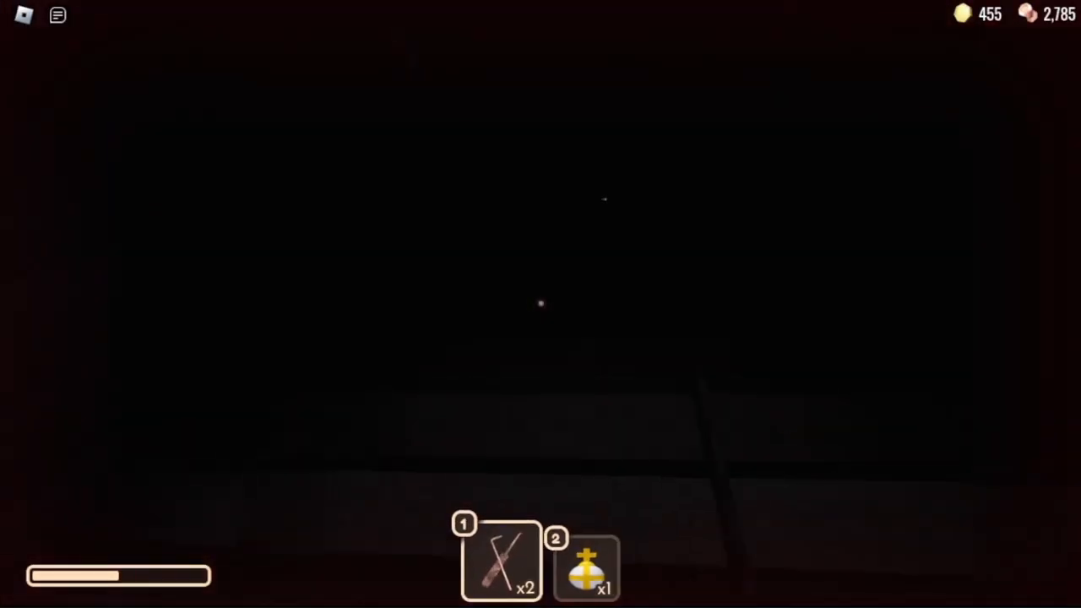
# - Hold the crucifix ready before heading into the banana-peel hallway
pyautogui.press('2')
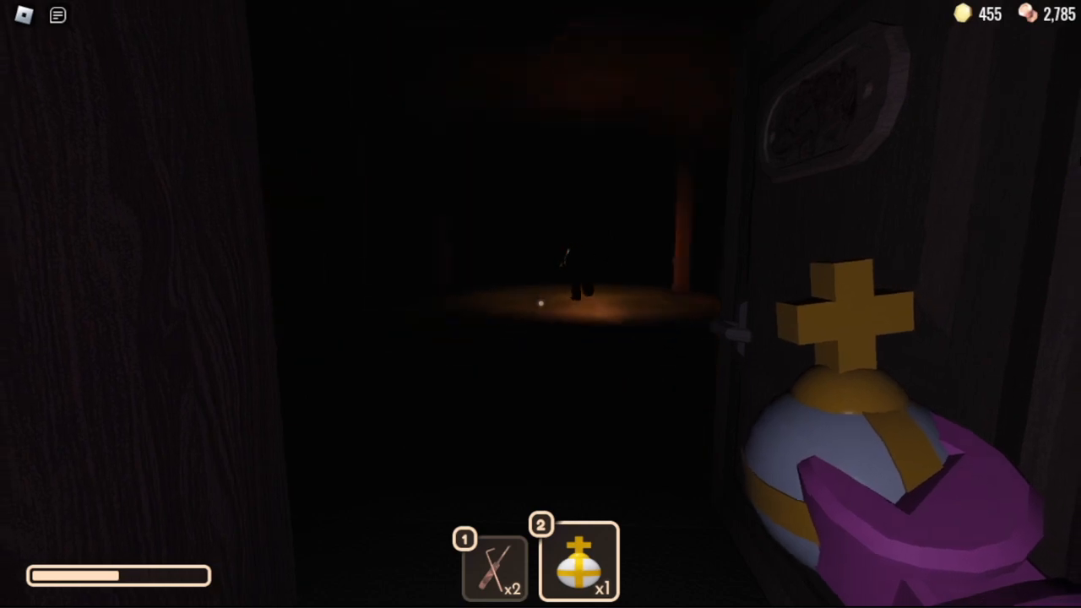
pyautogui.moveTo(540, 304)
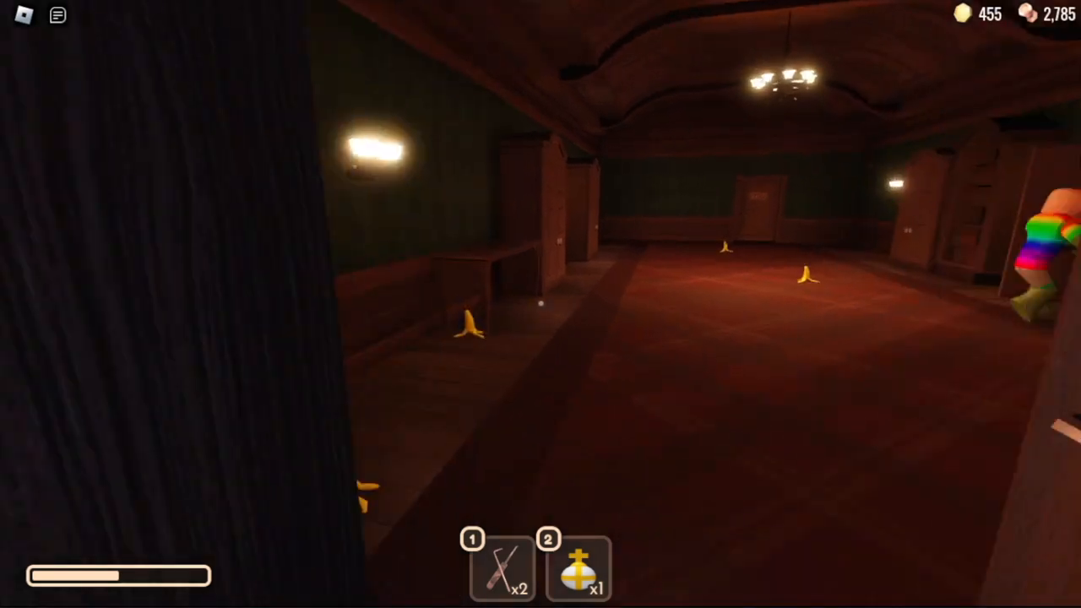
pyautogui.moveTo(540, 304)
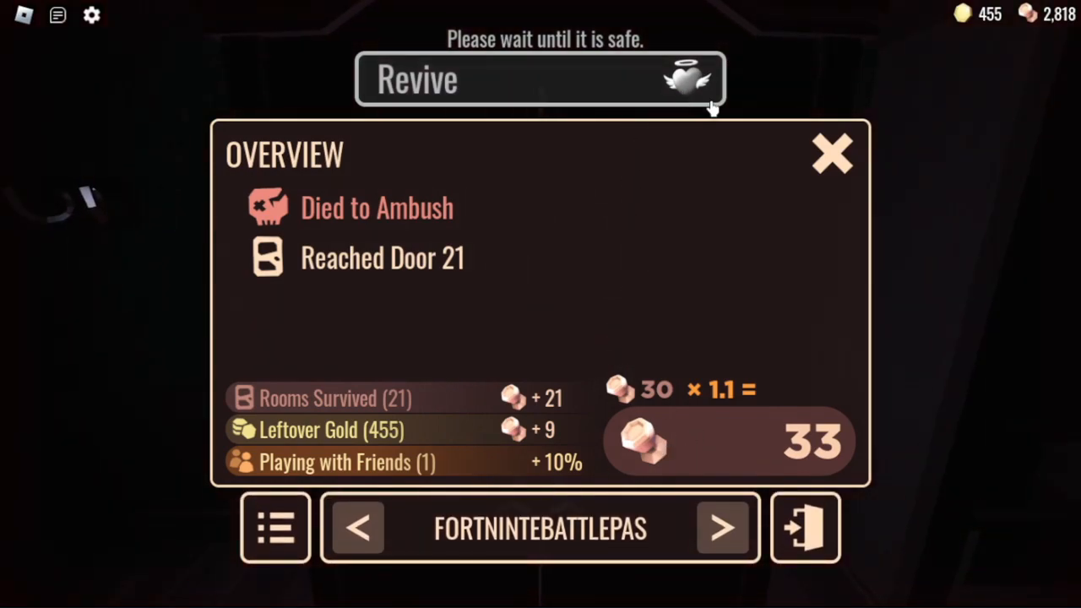
pyautogui.moveTo(650, 97)
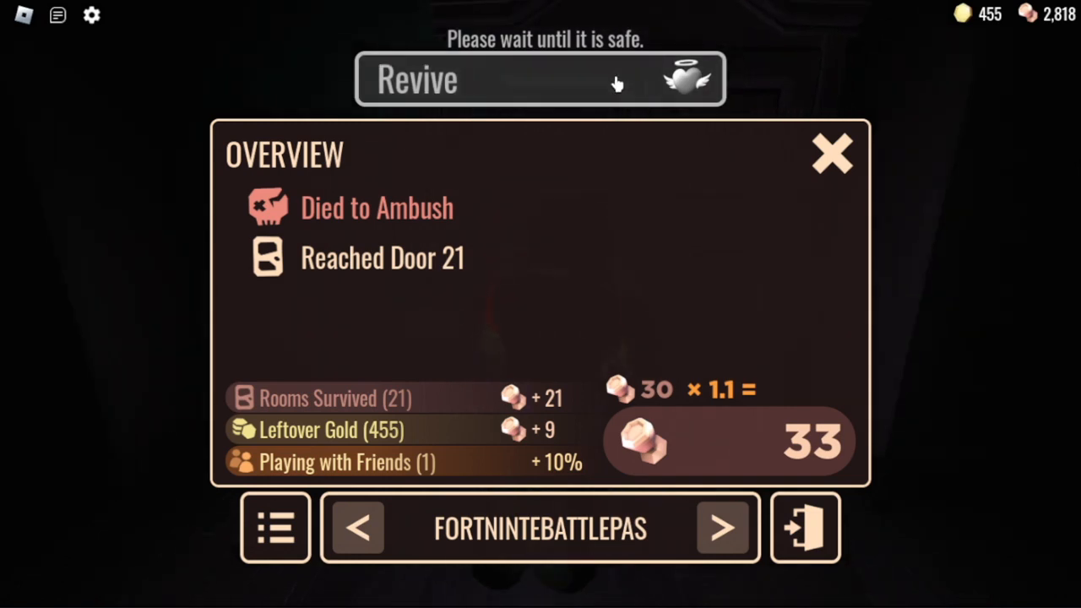
pyautogui.moveTo(752, 64)
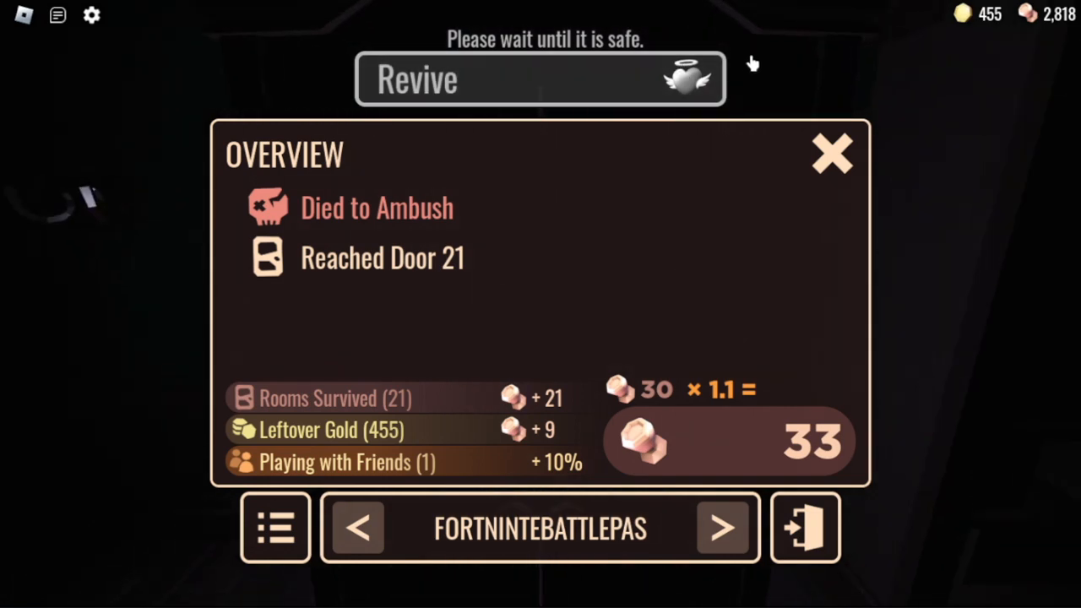
pyautogui.moveTo(823, 99)
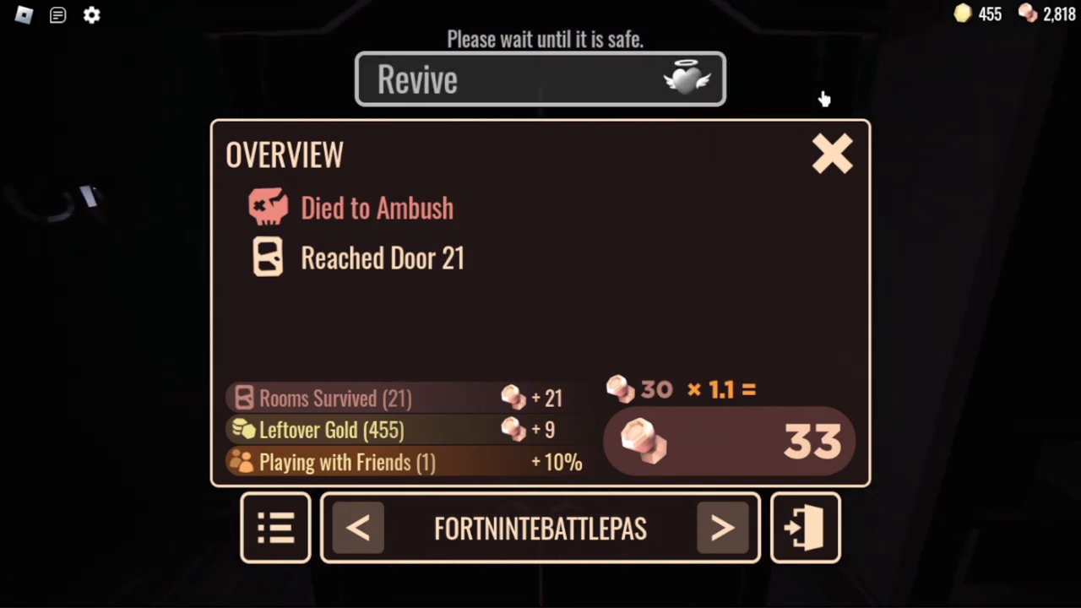
pyautogui.moveTo(739, 45)
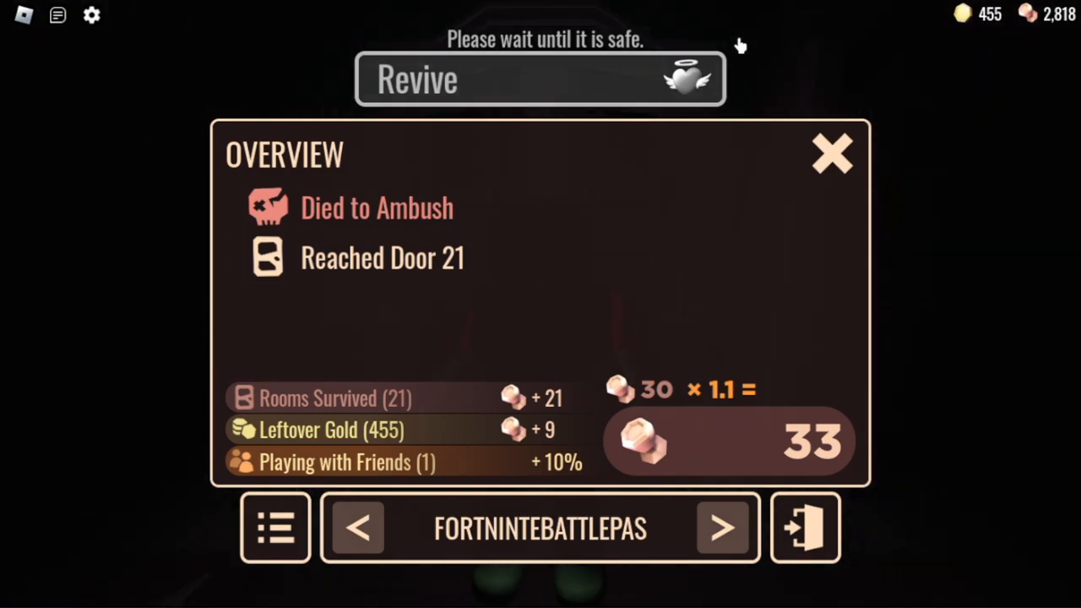